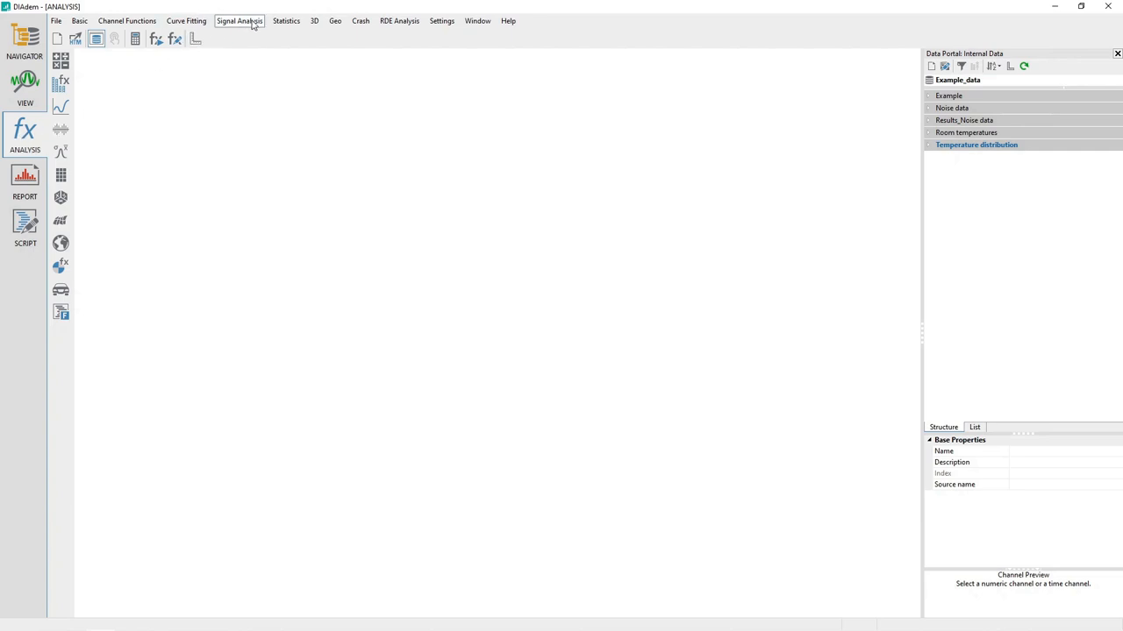
Open Descriptive Statistics from the Statistics menu.
click(286, 20)
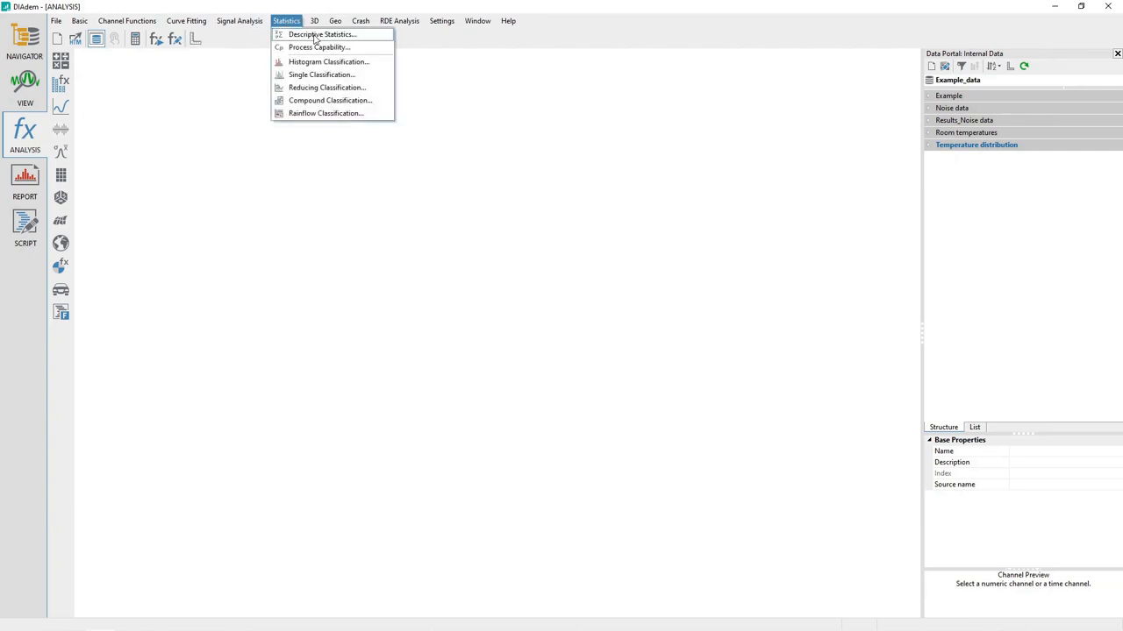
click(322, 34)
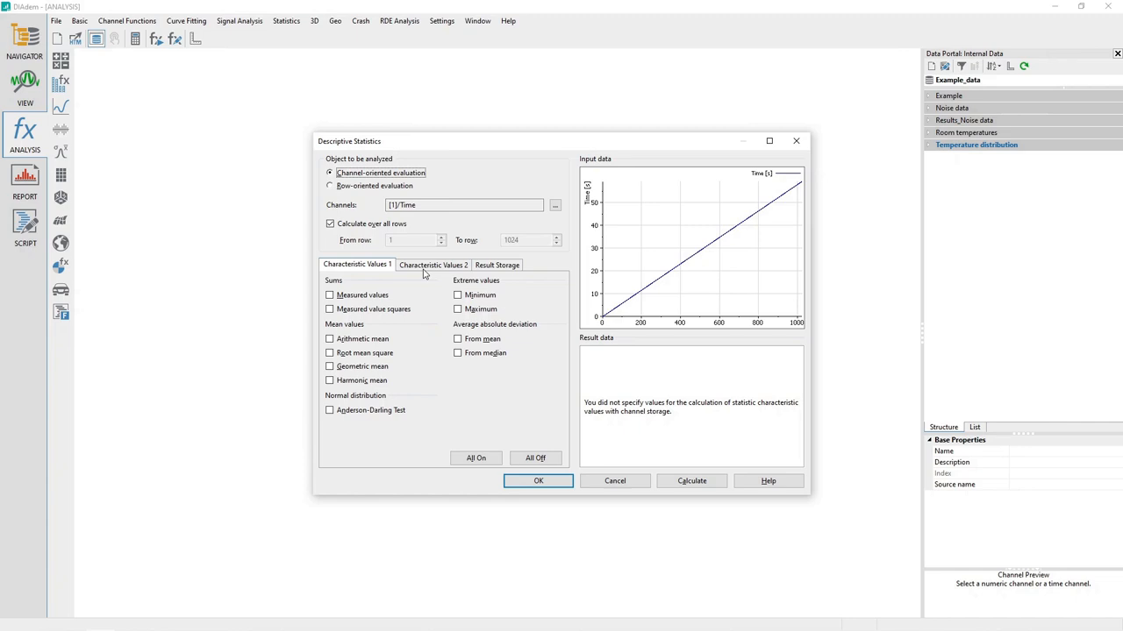
mouse_move(476, 266)
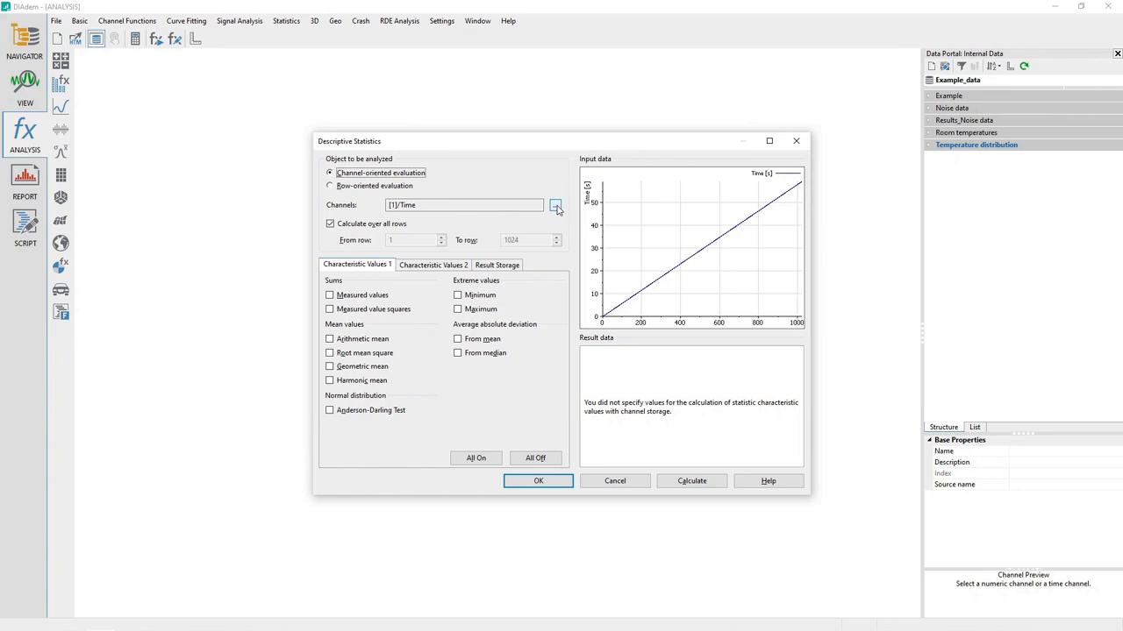
Remove [1]/Time from the channel list and add Noise_2 from the Noise data group.
click(555, 205)
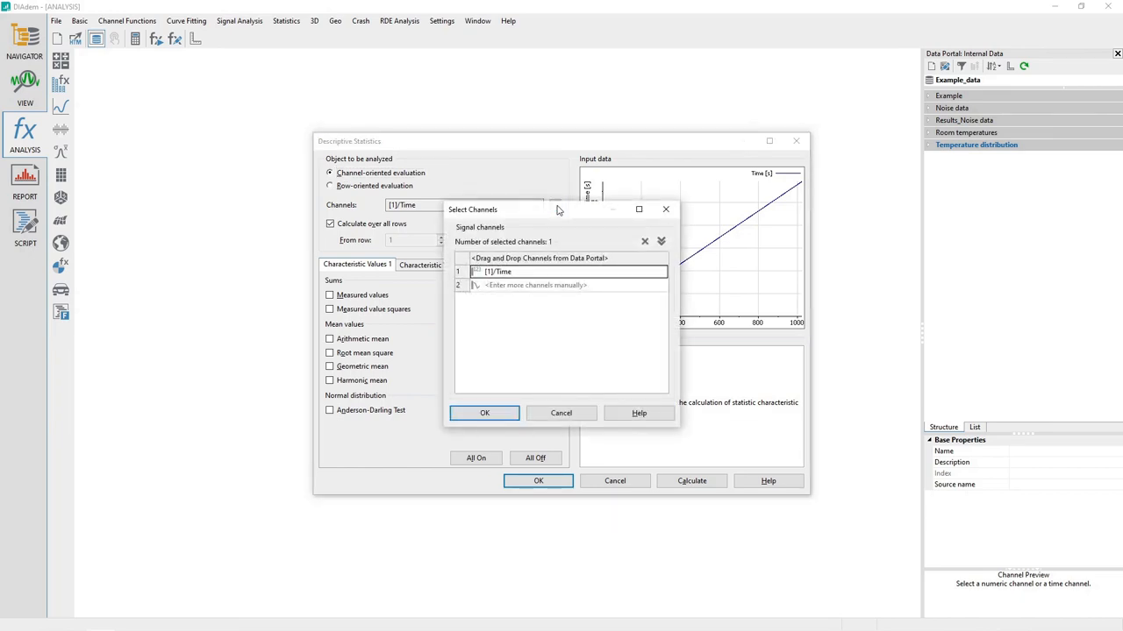
mouse_move(644, 241)
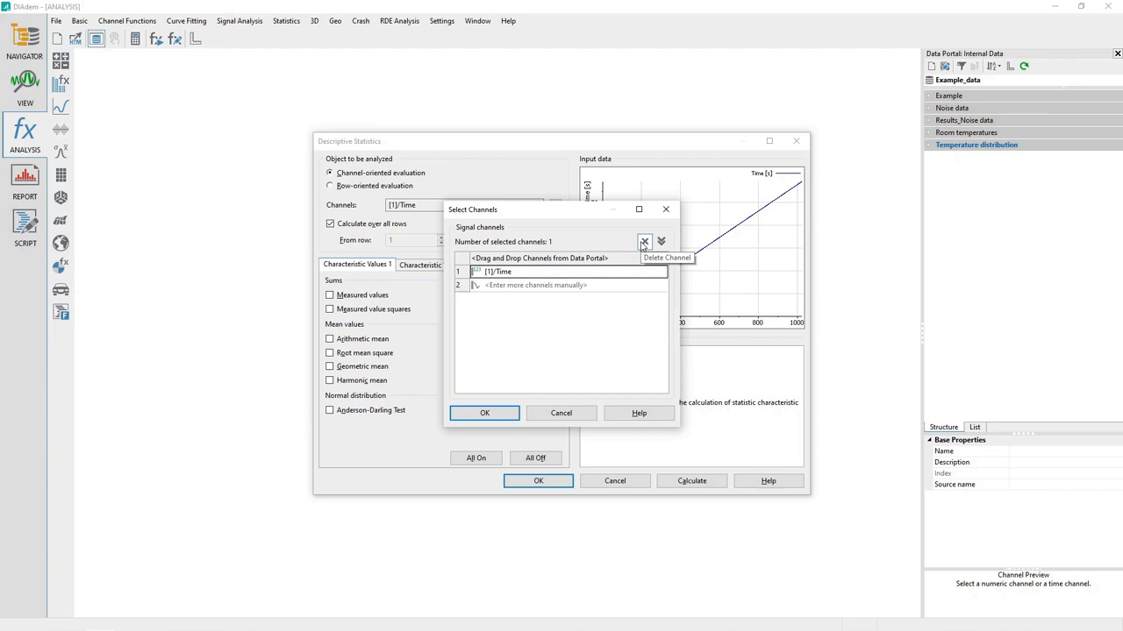
click(644, 242)
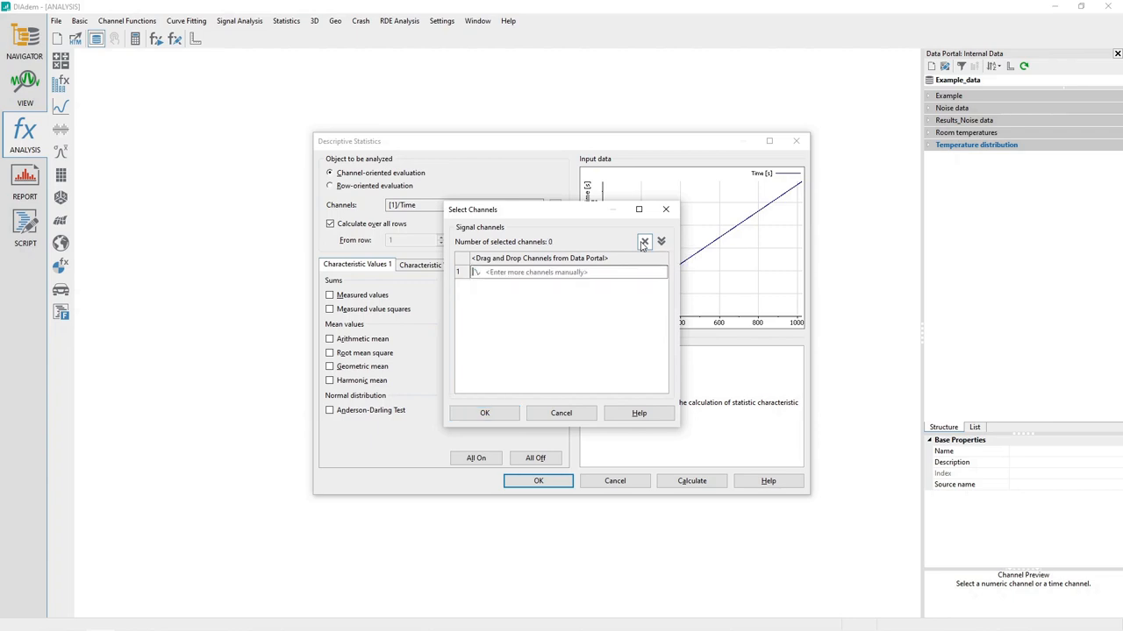
mouse_move(886, 157)
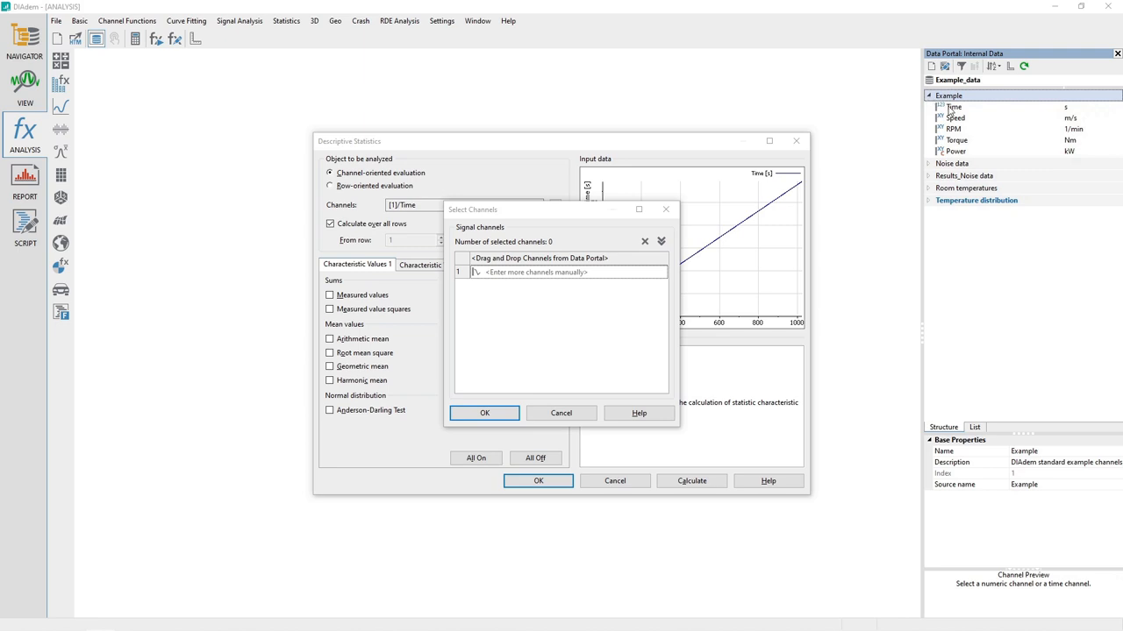
click(955, 106)
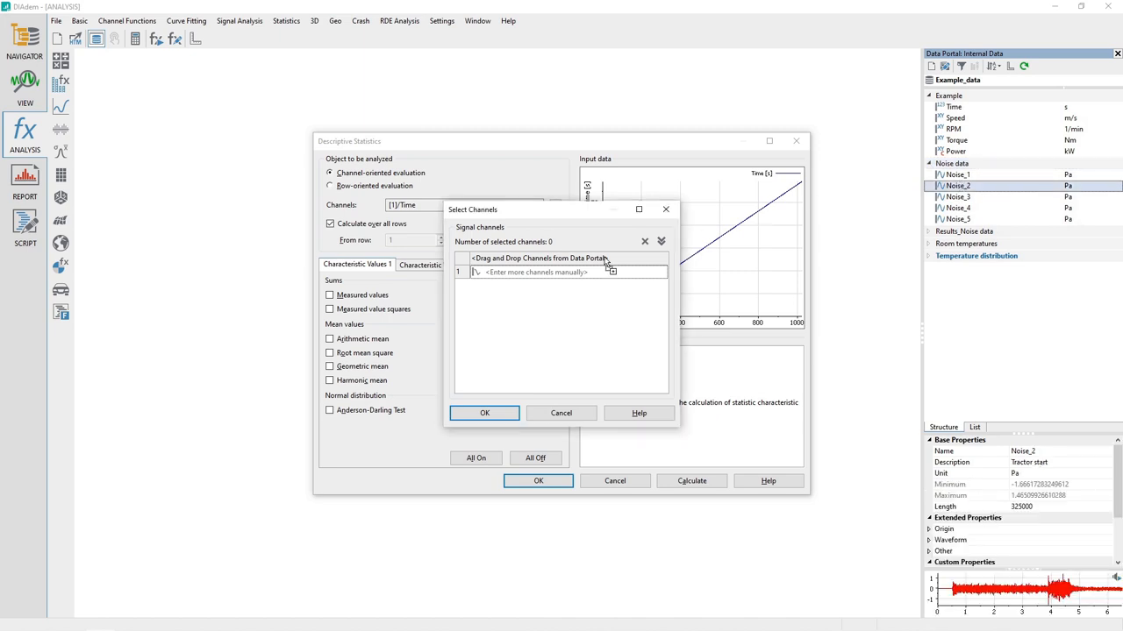
drag(958, 185, 561, 271)
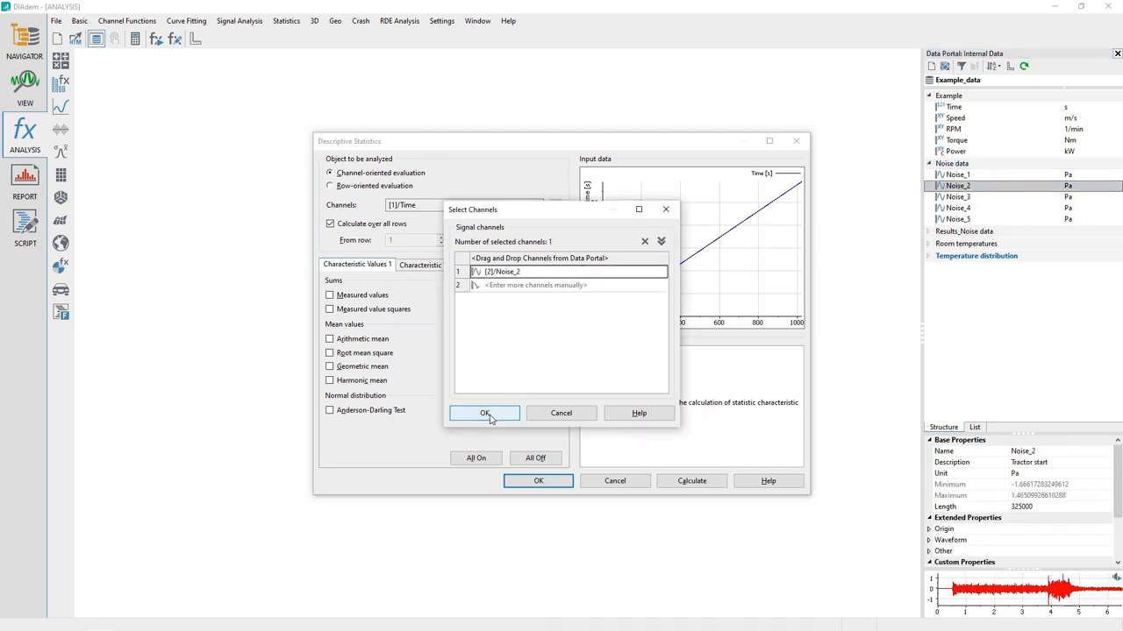
Confirm Noise_2 and enable Root mean square, showing 0.128.
click(484, 413)
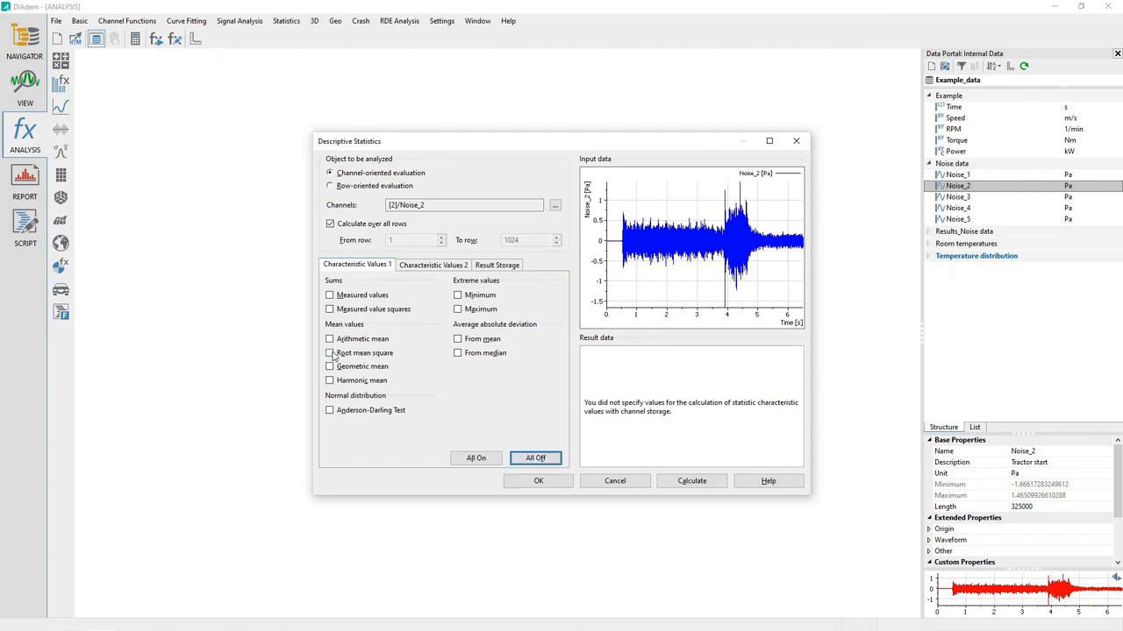
click(330, 352)
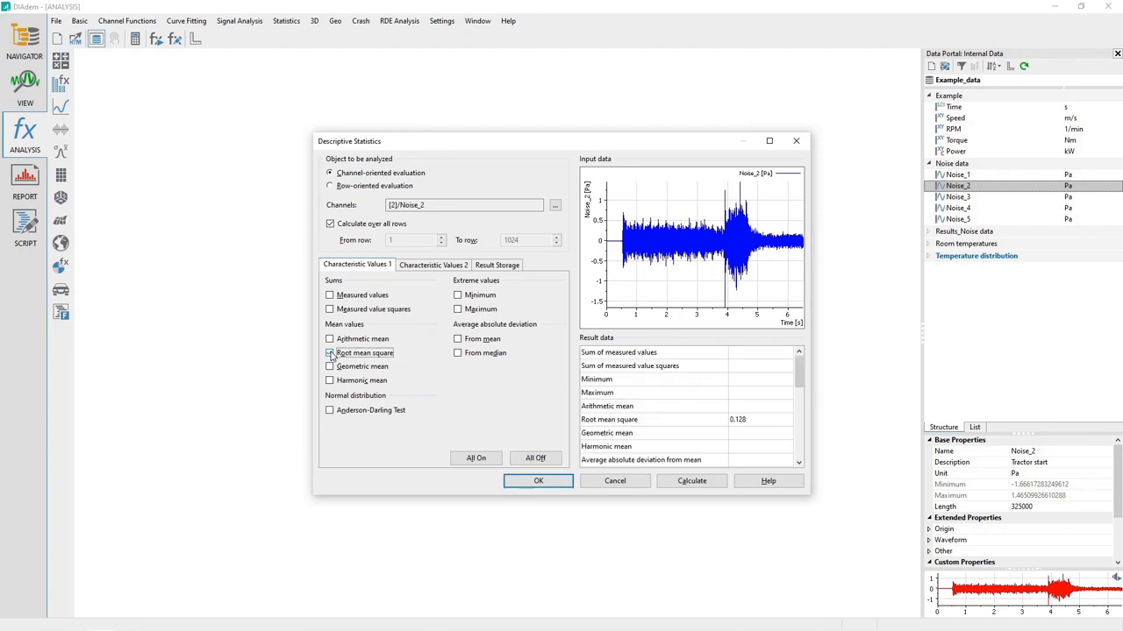
click(330, 353)
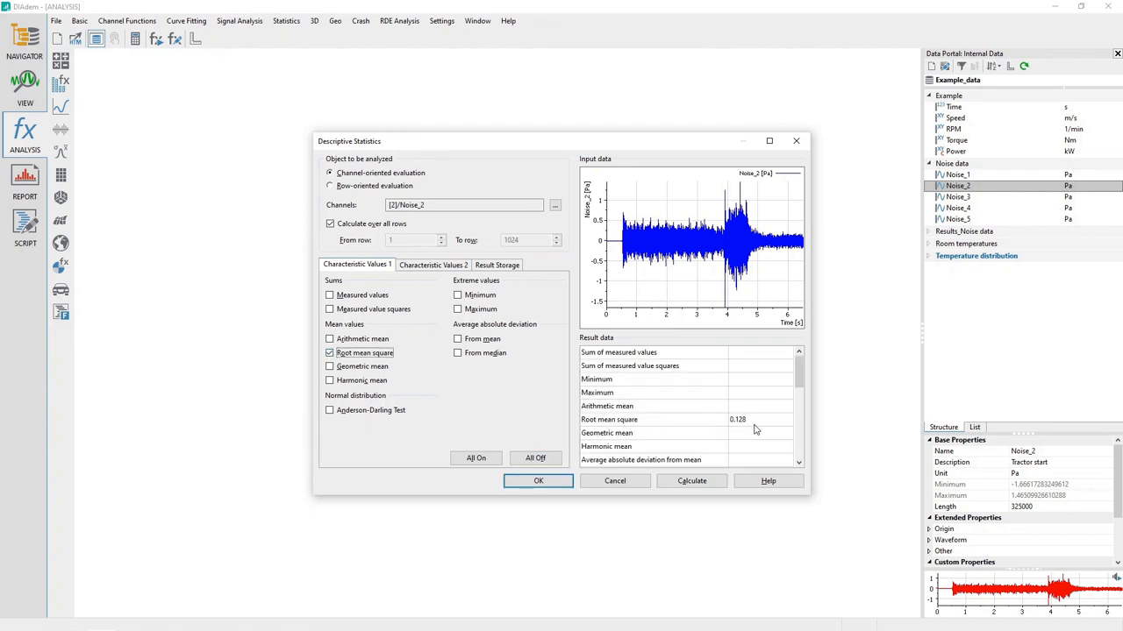
mouse_move(743, 429)
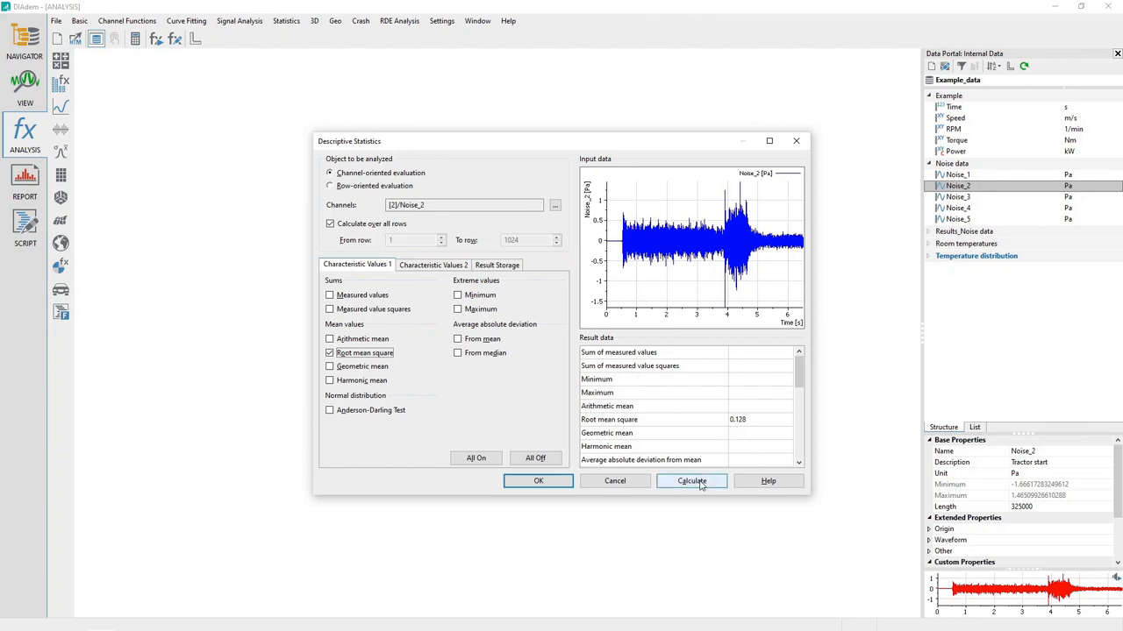
Calculate without storing results in channels, logging RMS 0.127942 for Noise_2.
click(497, 264)
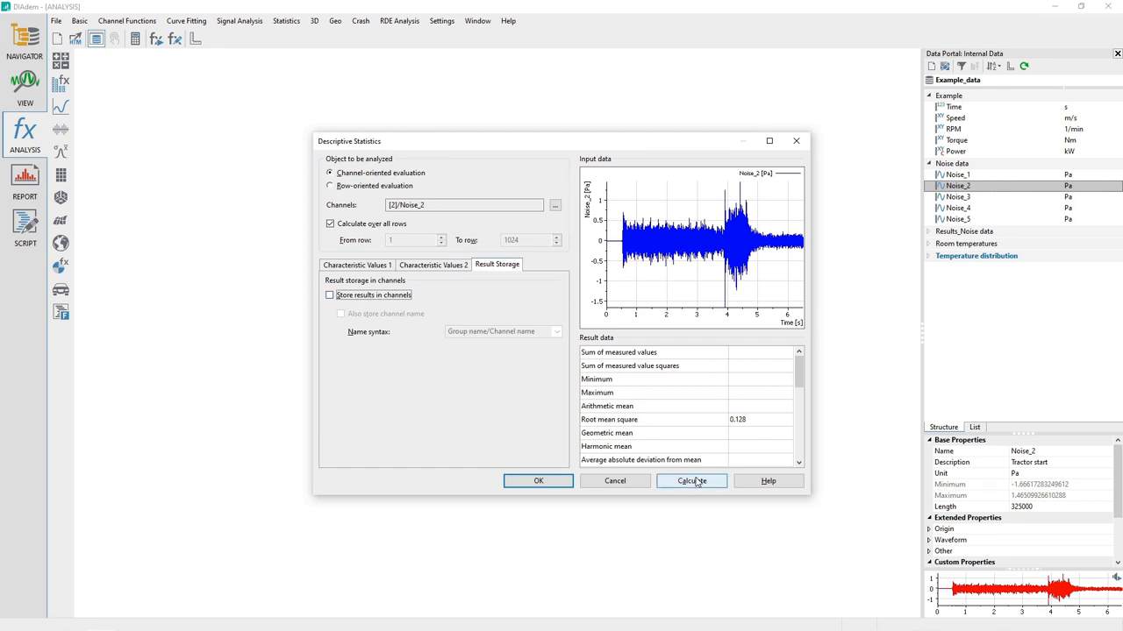
mouse_move(347, 272)
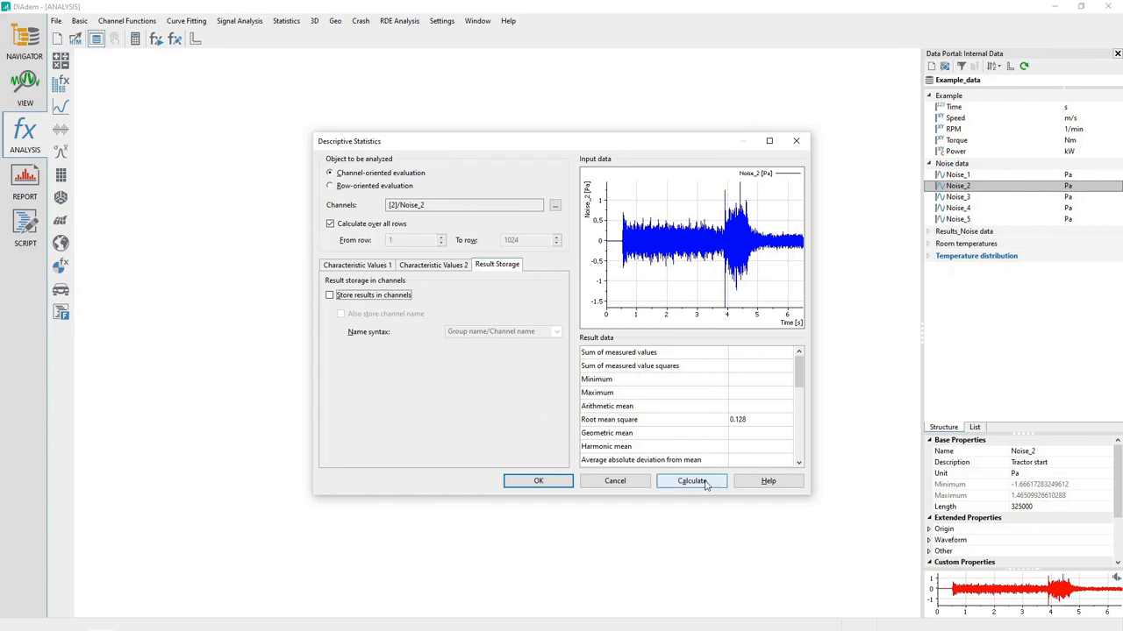
click(691, 481)
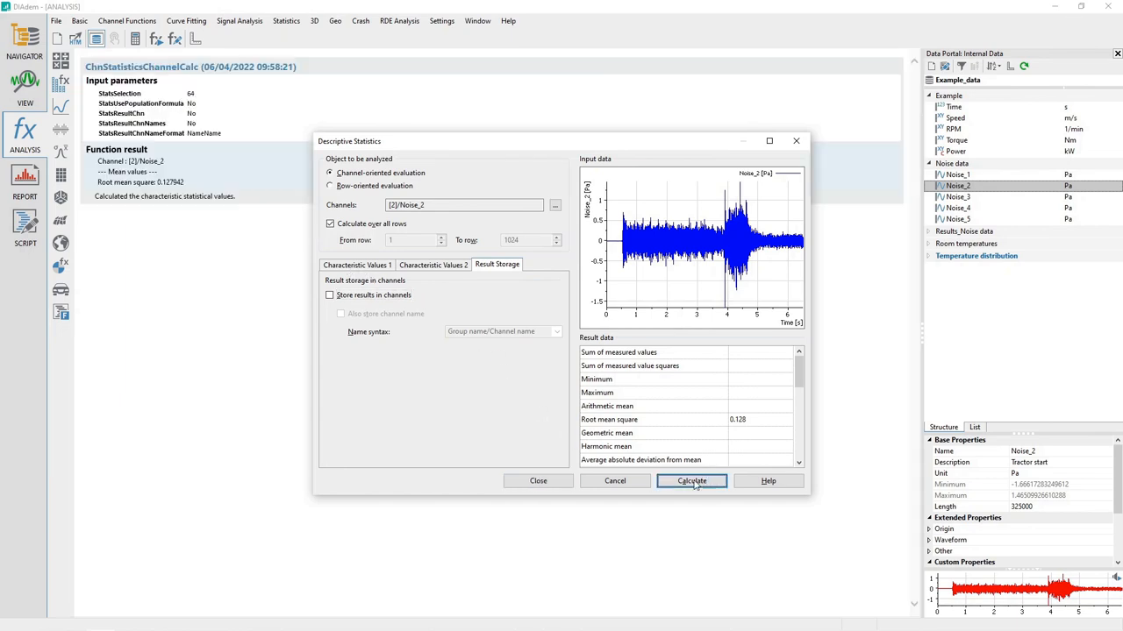
mouse_move(538, 481)
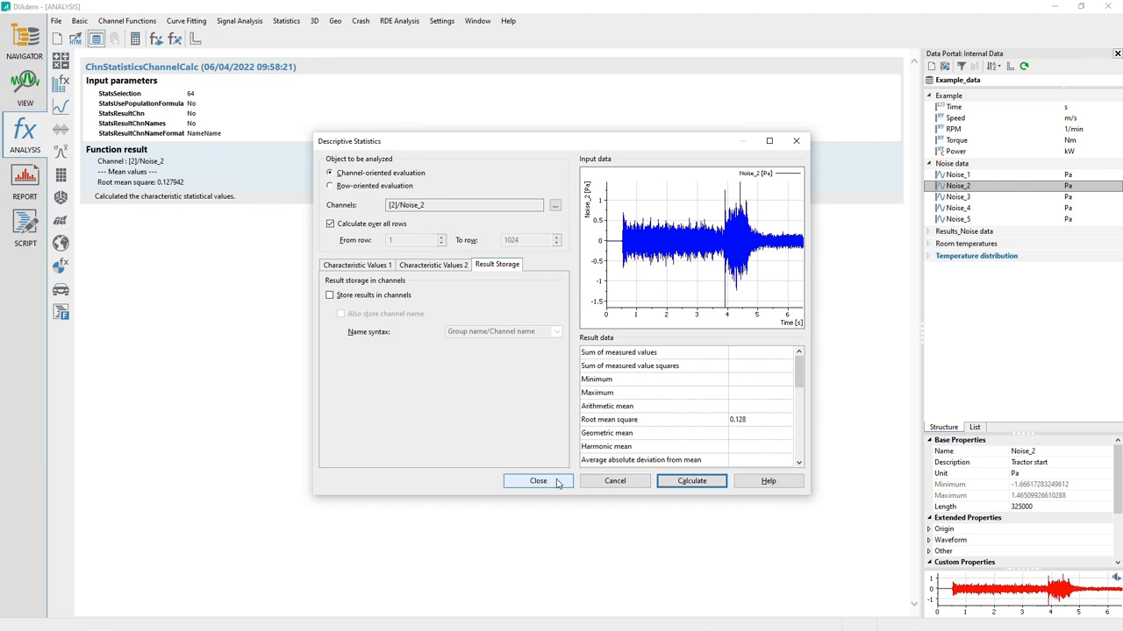
Close the dialog and expand Noise_2's Result > Statistics properties to show SquareMean 0.127941593824806.
click(537, 481)
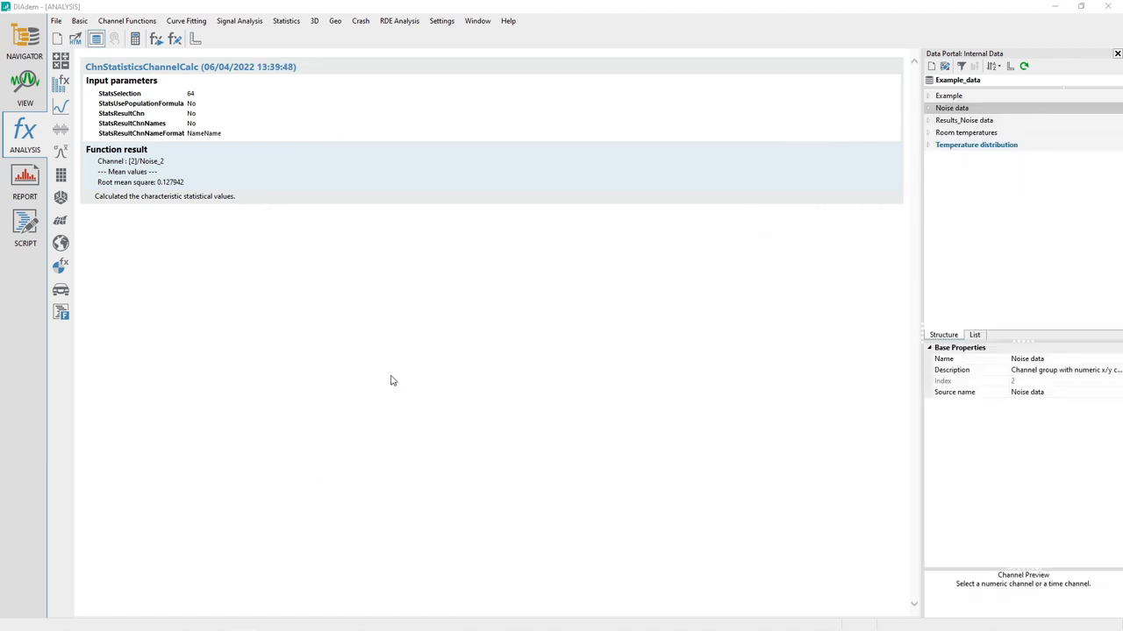
click(928, 108)
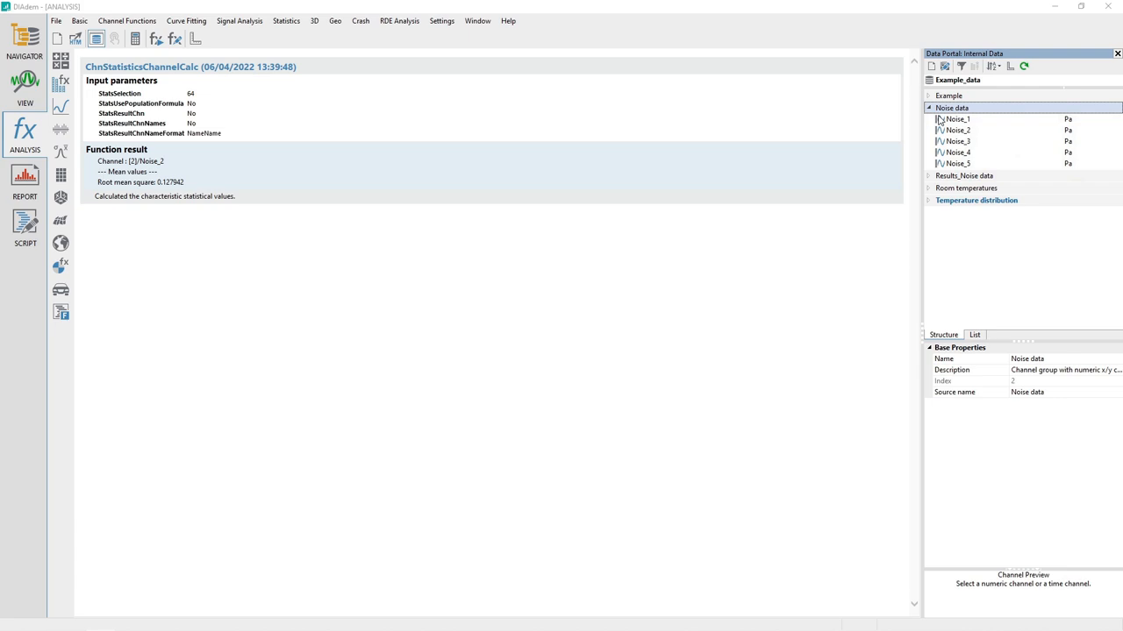
click(956, 130)
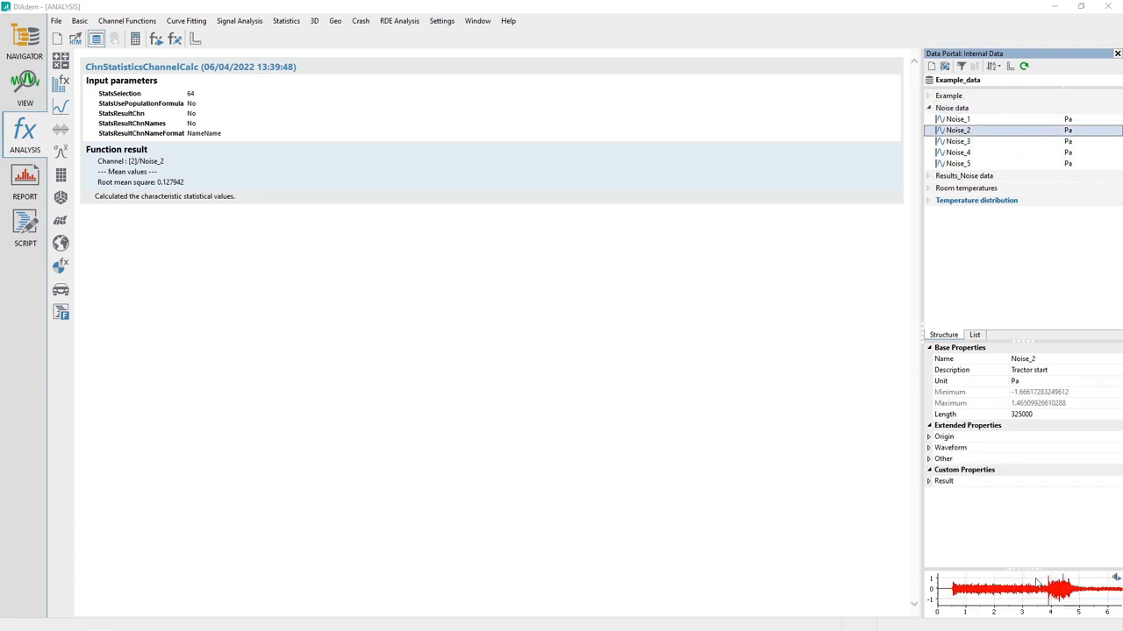
click(929, 480)
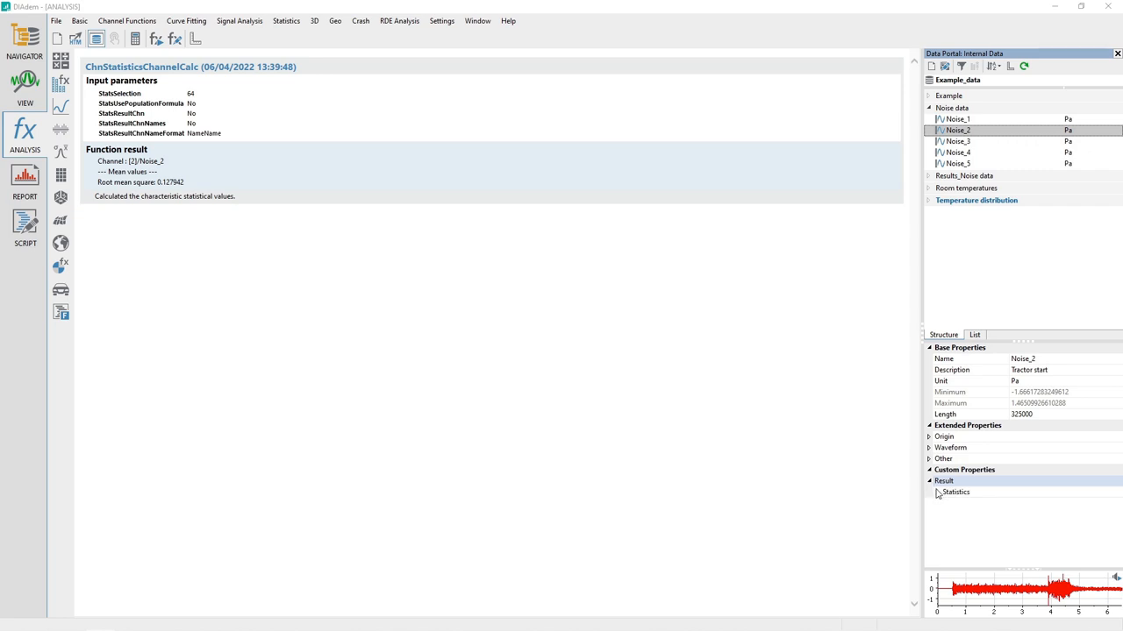
click(936, 492)
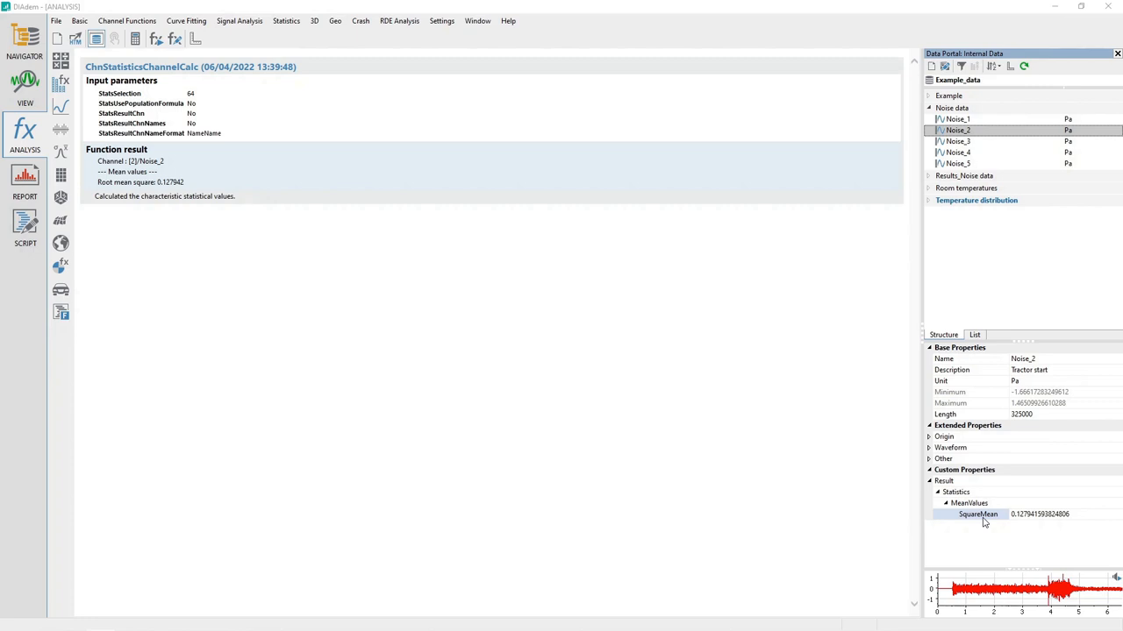
mouse_move(437, 427)
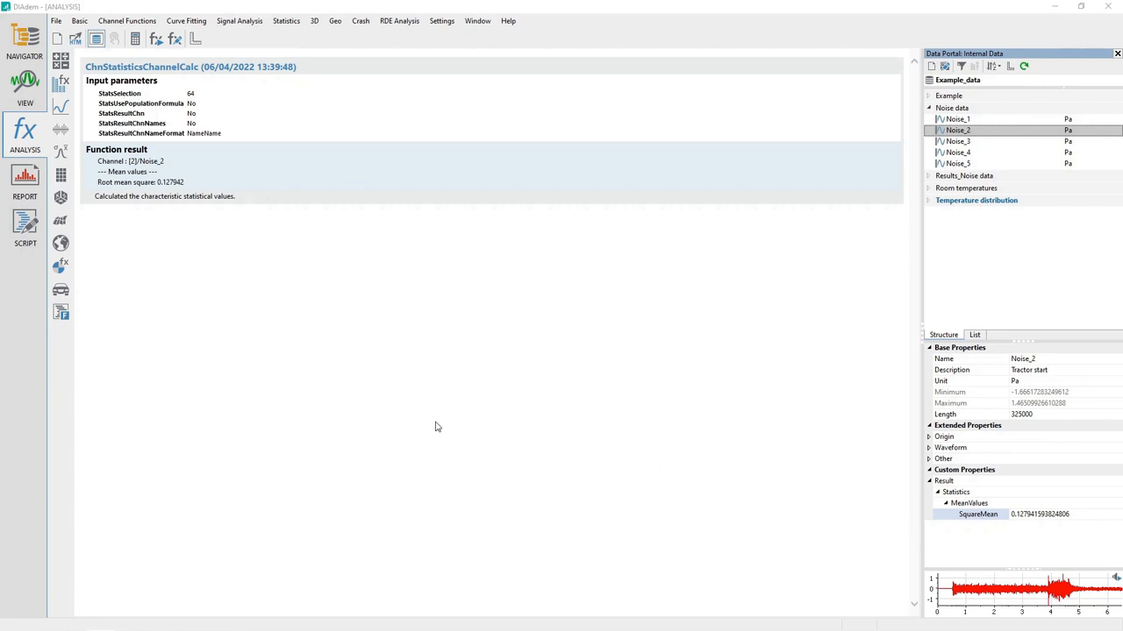
mouse_move(355, 305)
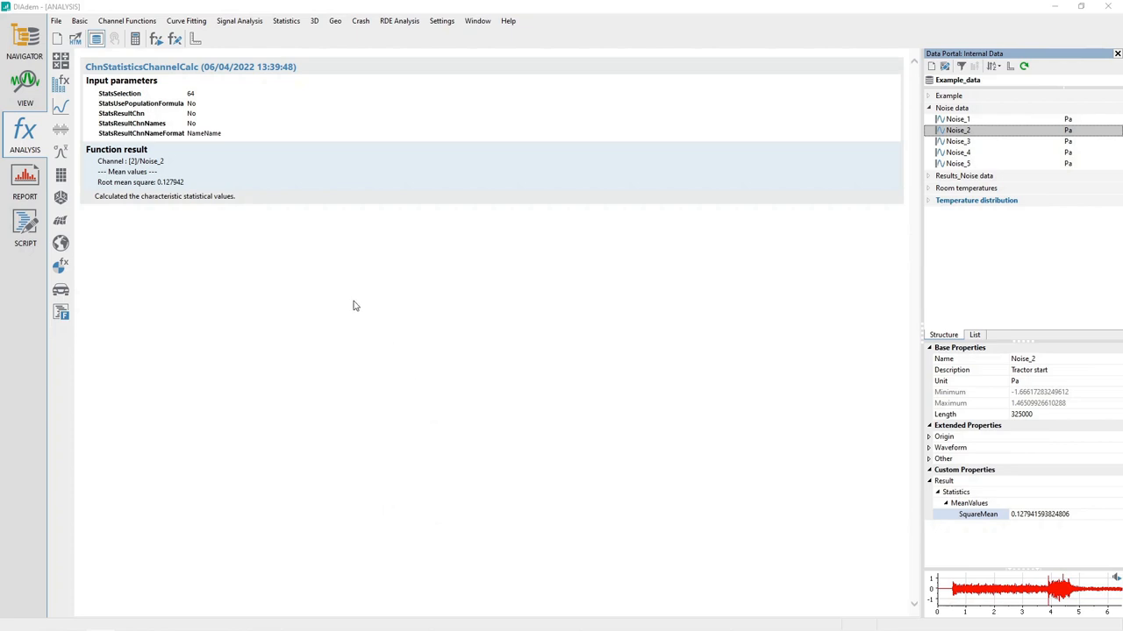
mouse_move(241, 124)
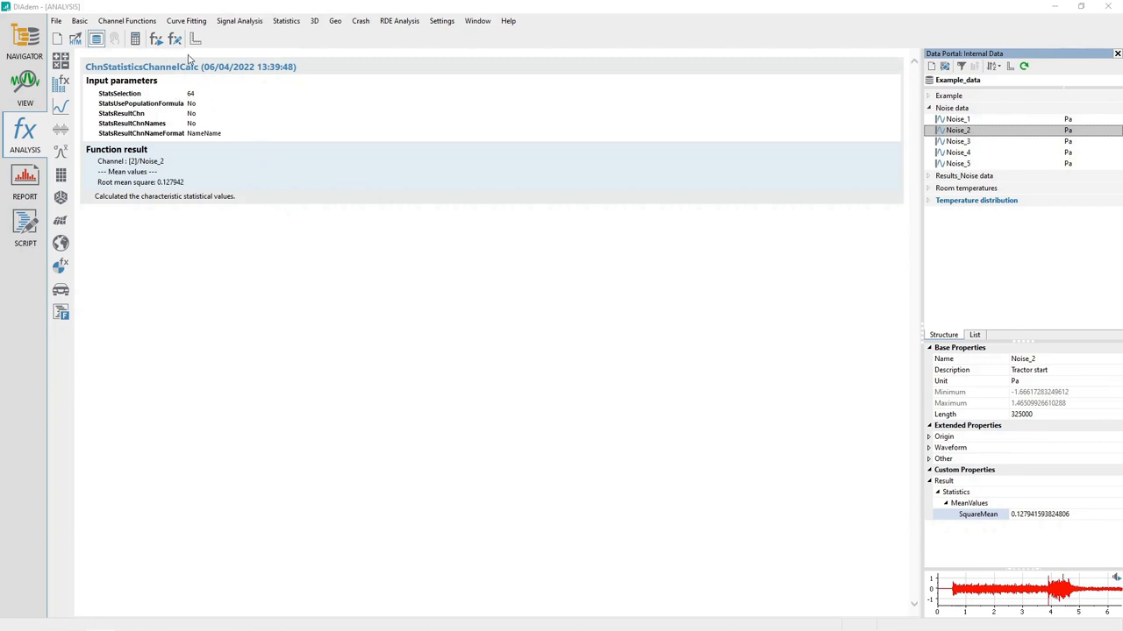
mouse_move(128, 144)
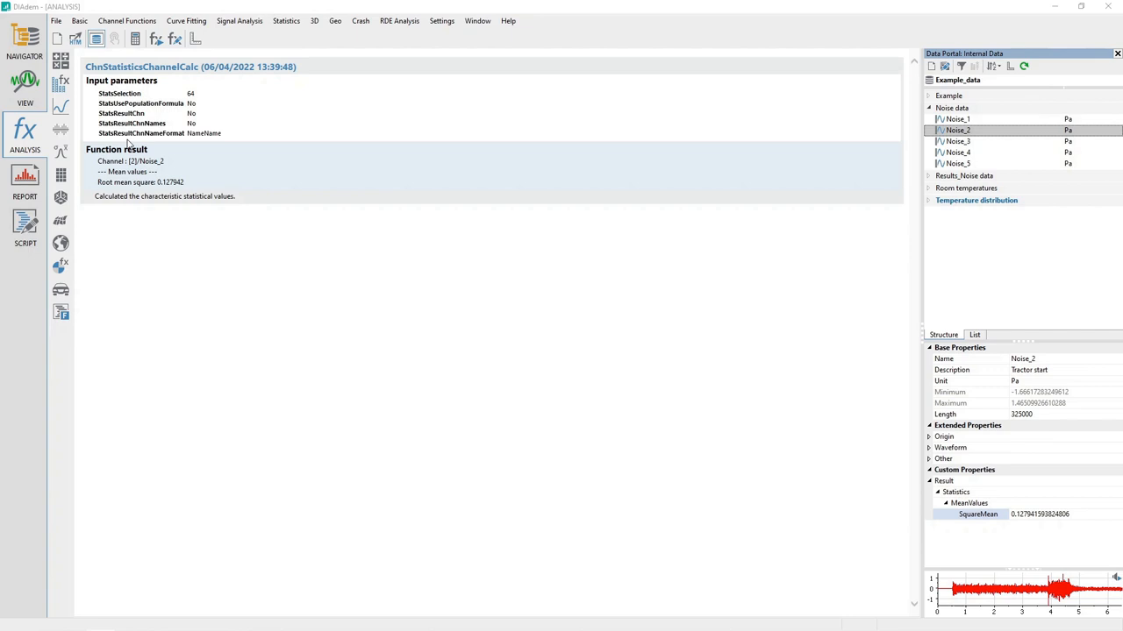
double_click(130, 161)
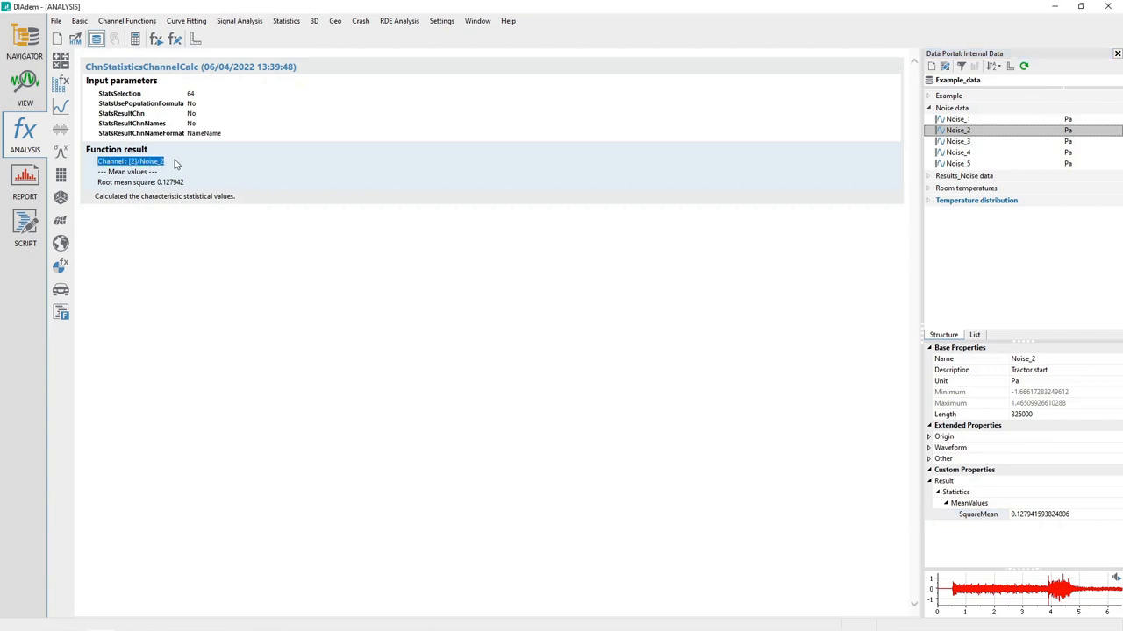